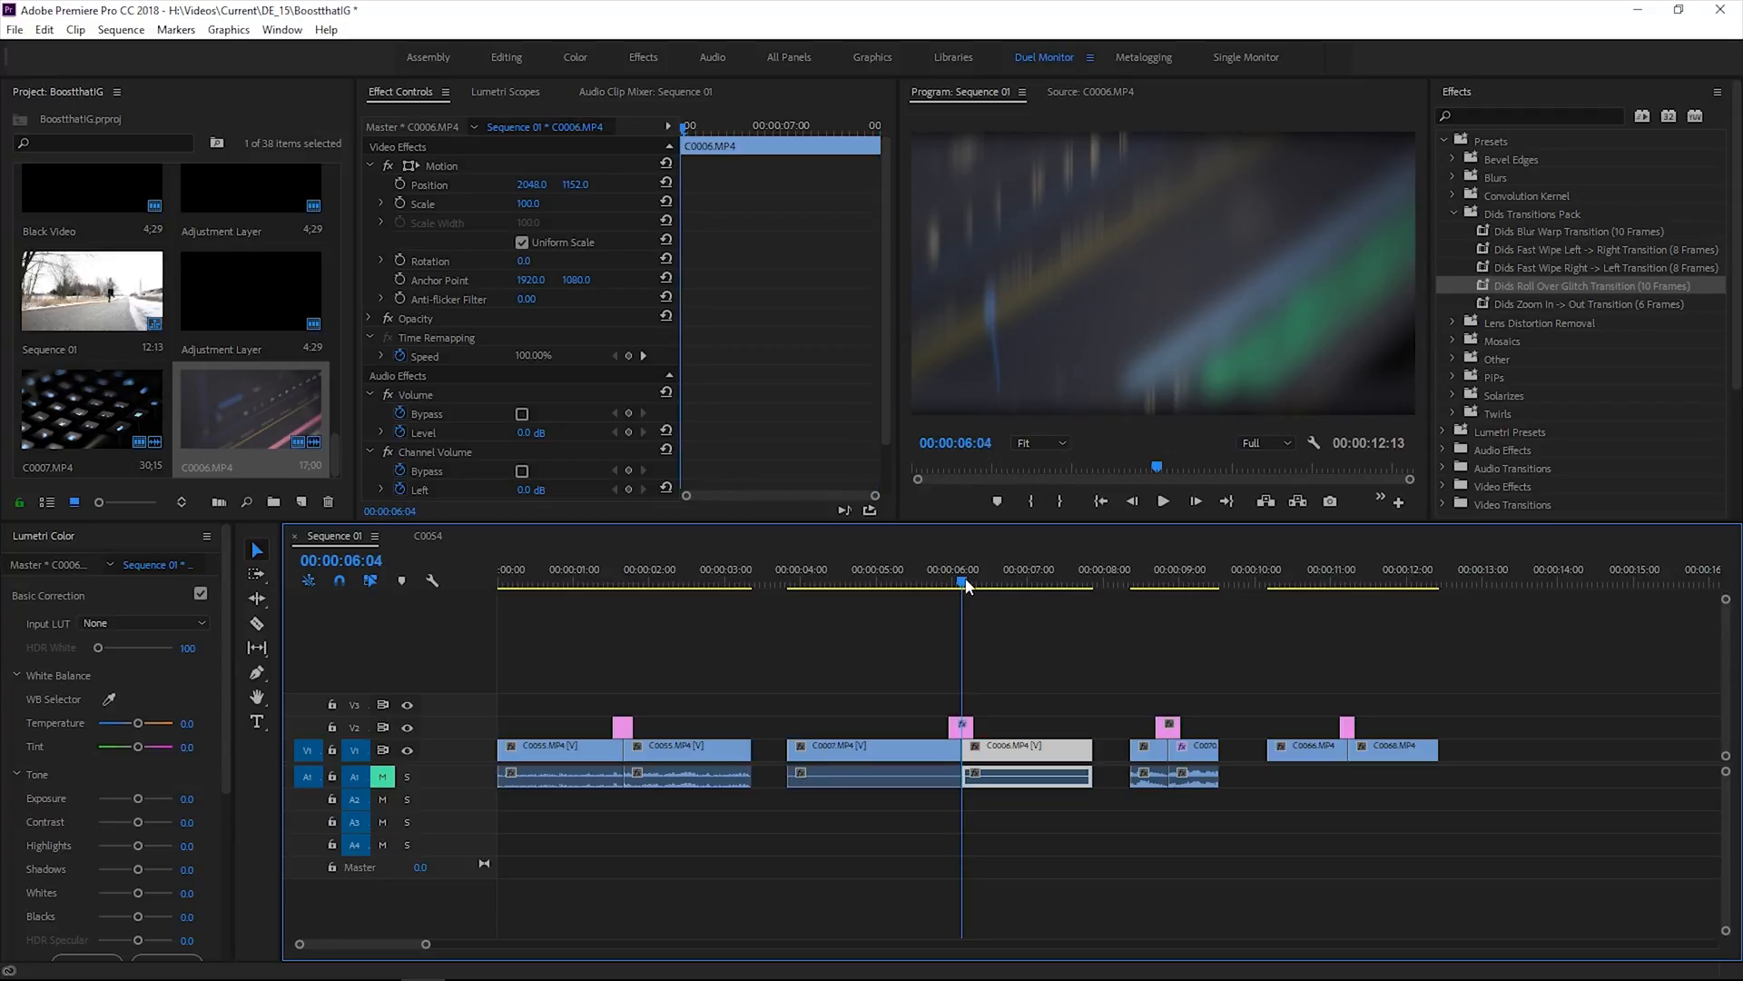
Move the playhead from the keyboard shot onto the glitch transition between C0007 and C0006.
left_click(872, 746)
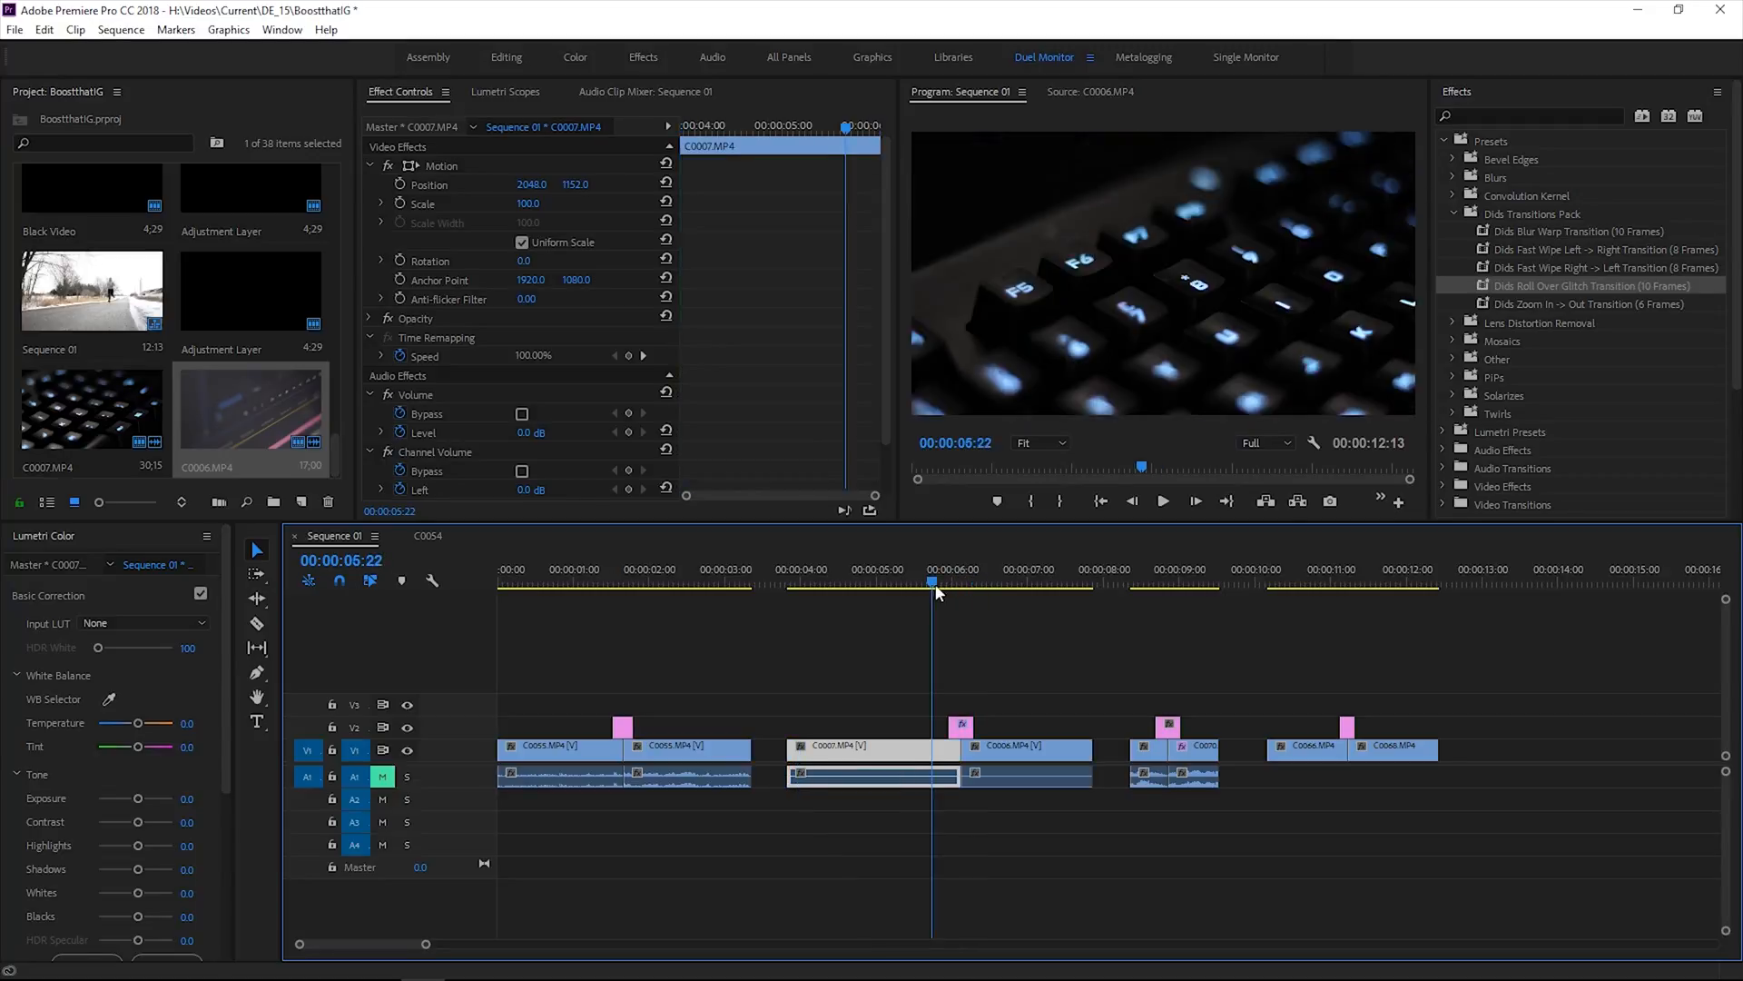
left_click(921, 583)
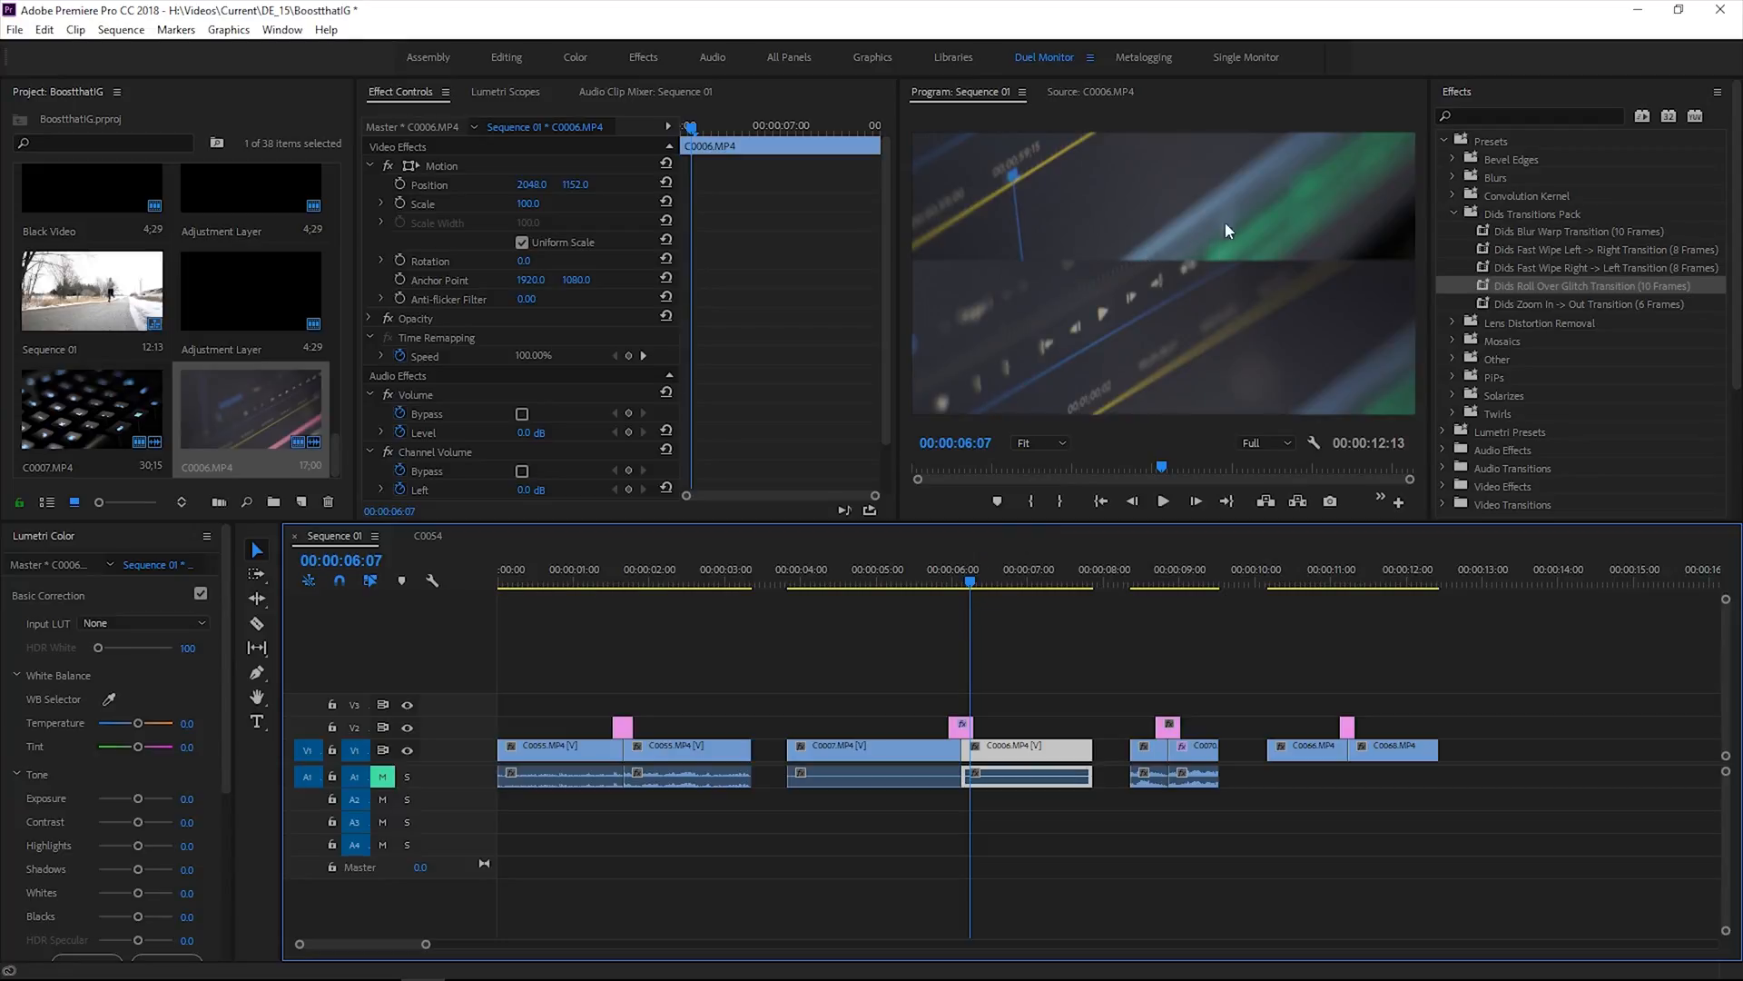
mouse_move(1262, 262)
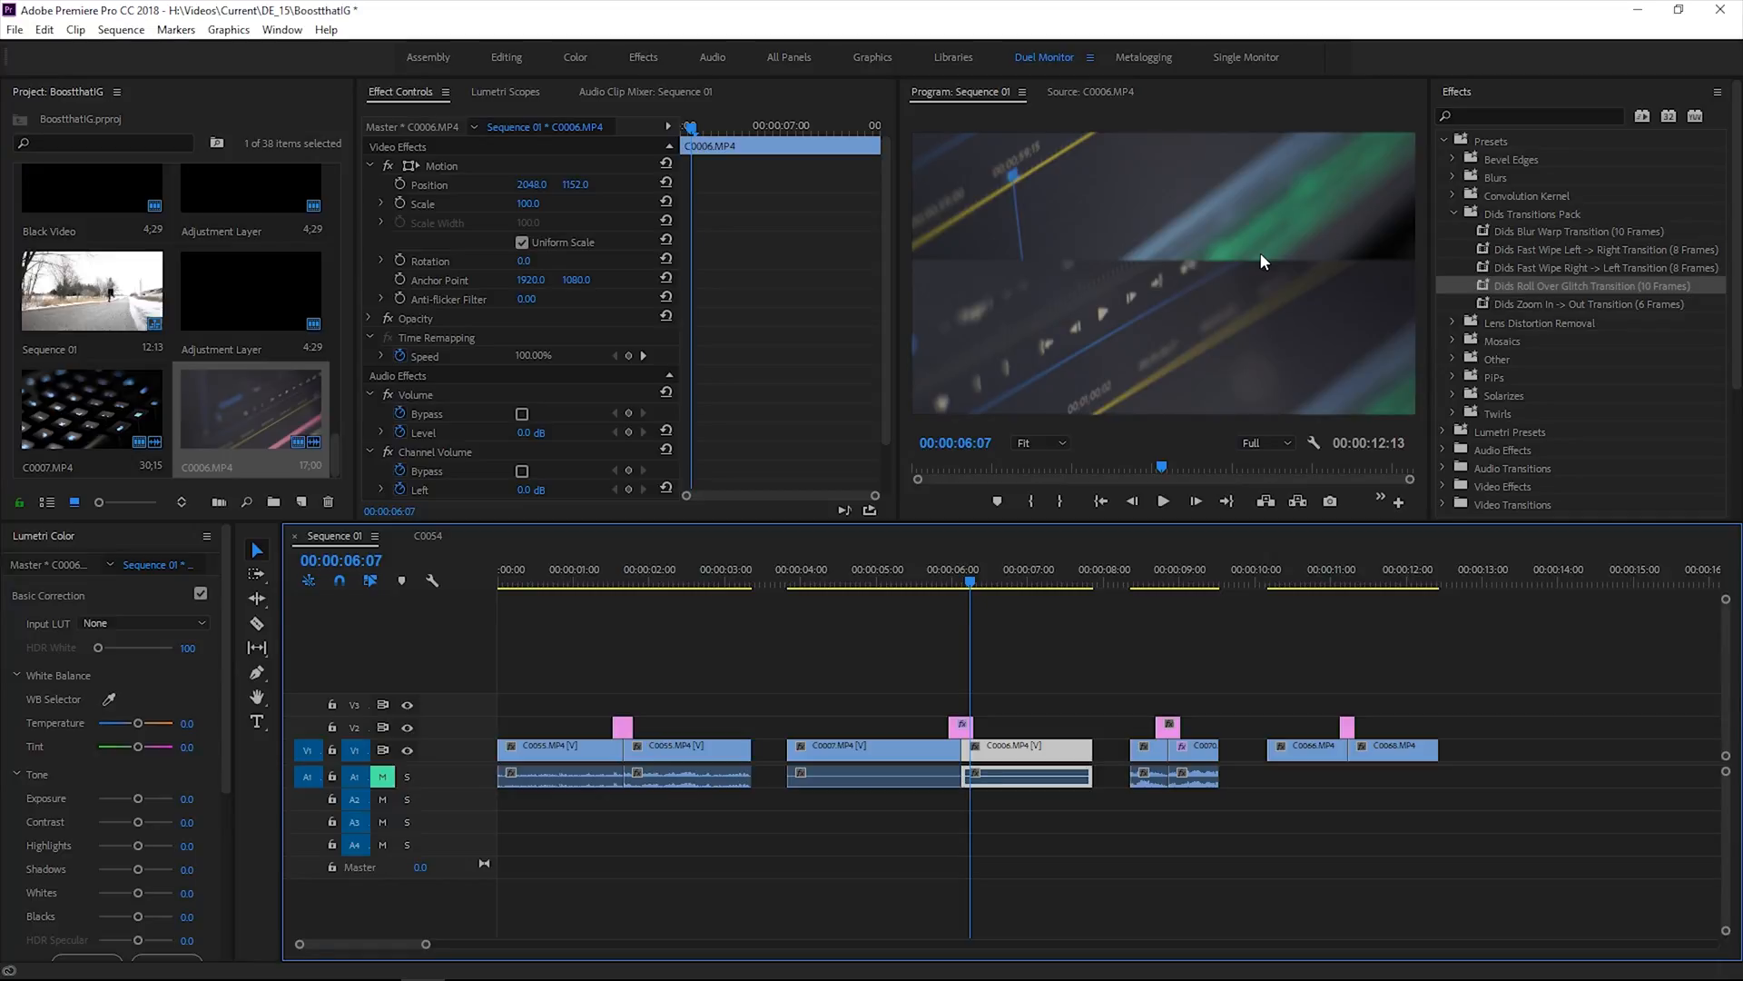
mouse_move(1251, 271)
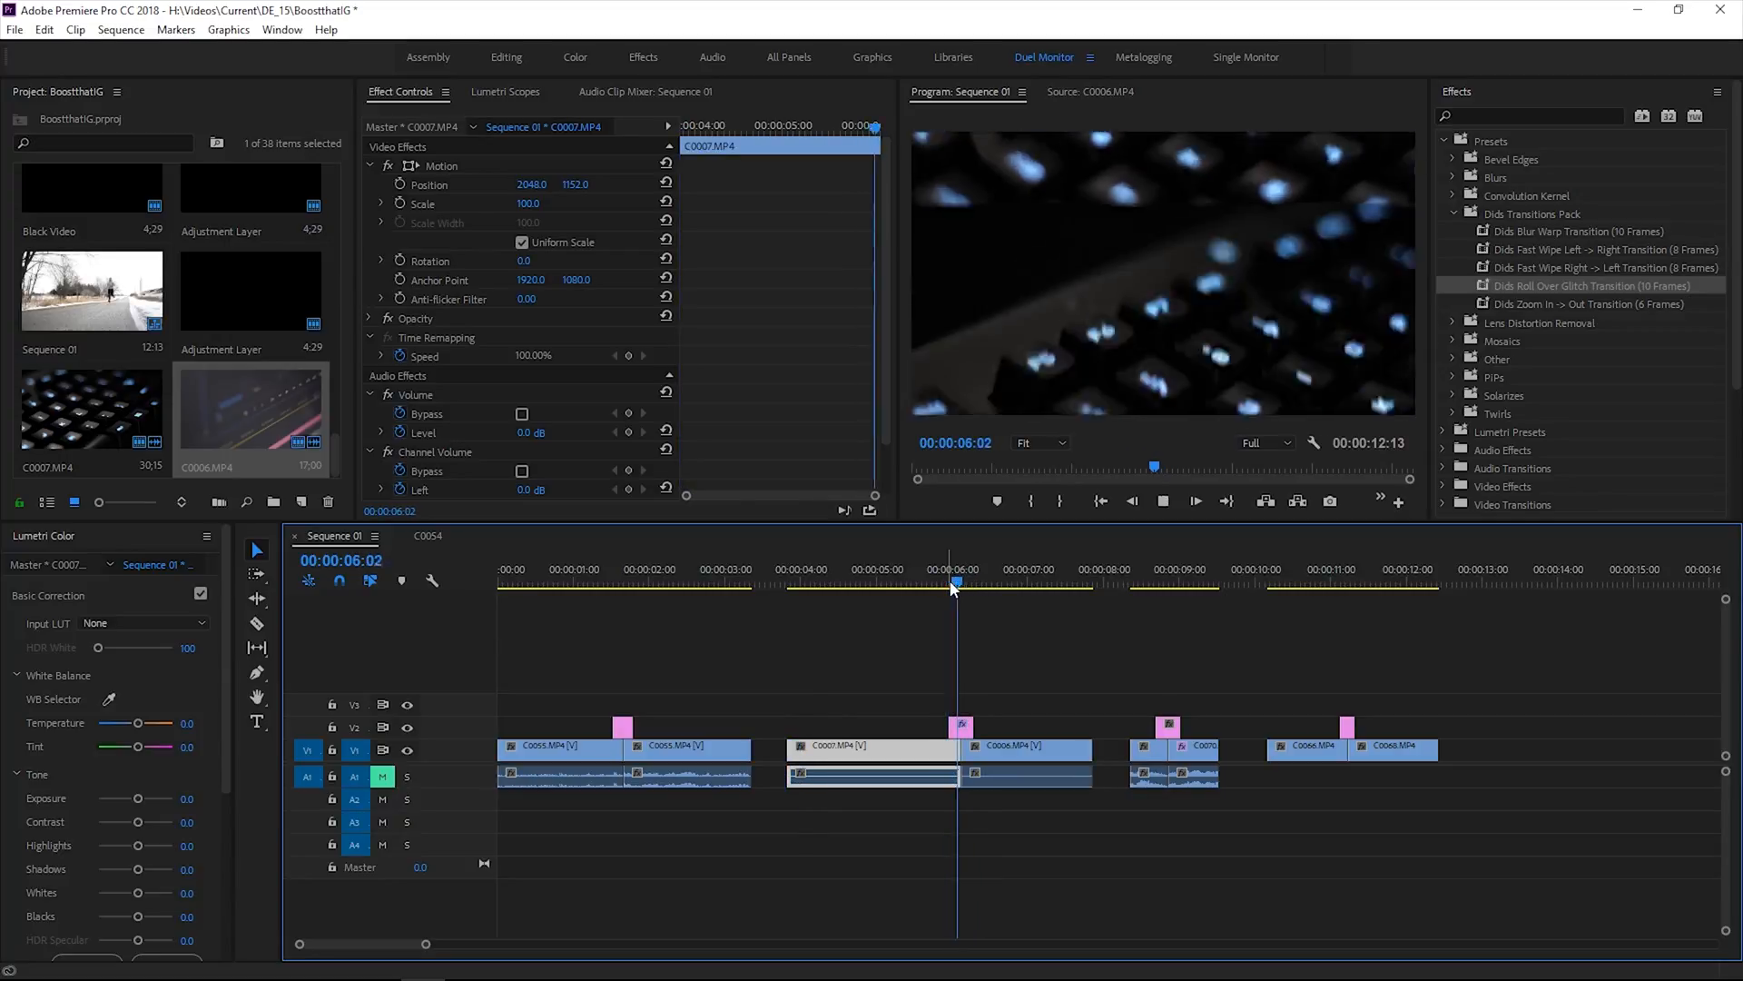
Scrub the playhead to about 00:00:06:10, later in the glitch transition into C0006.
left_click(979, 583)
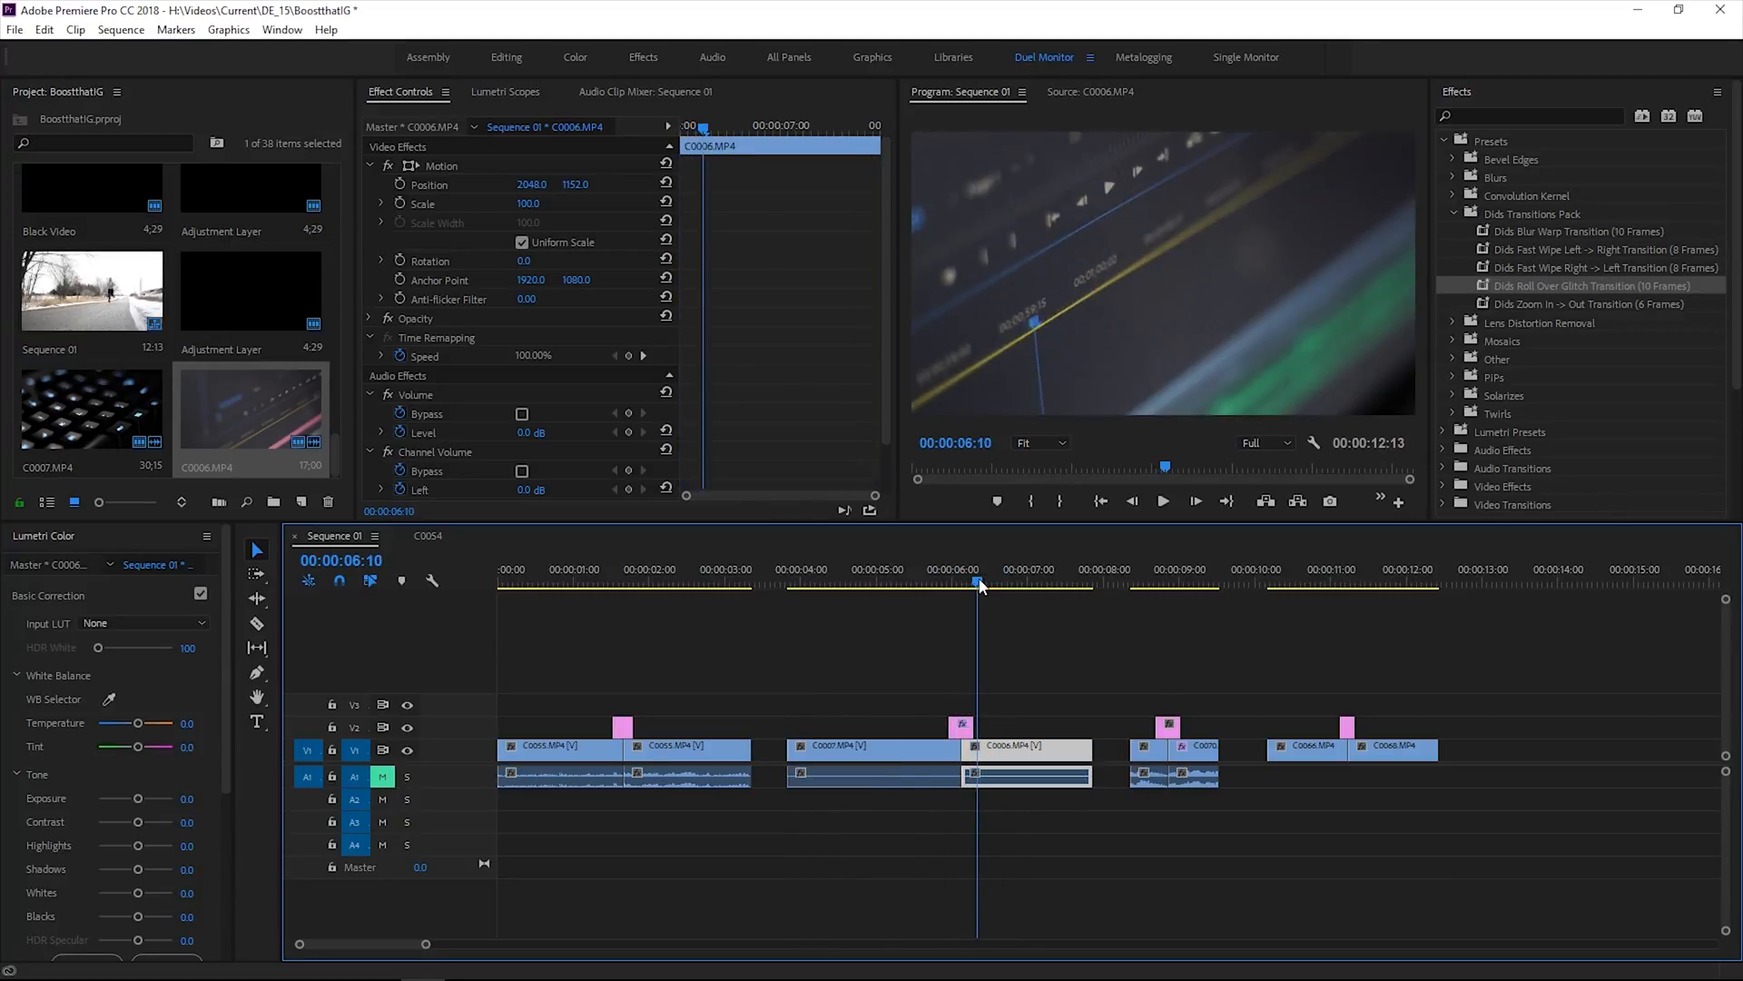